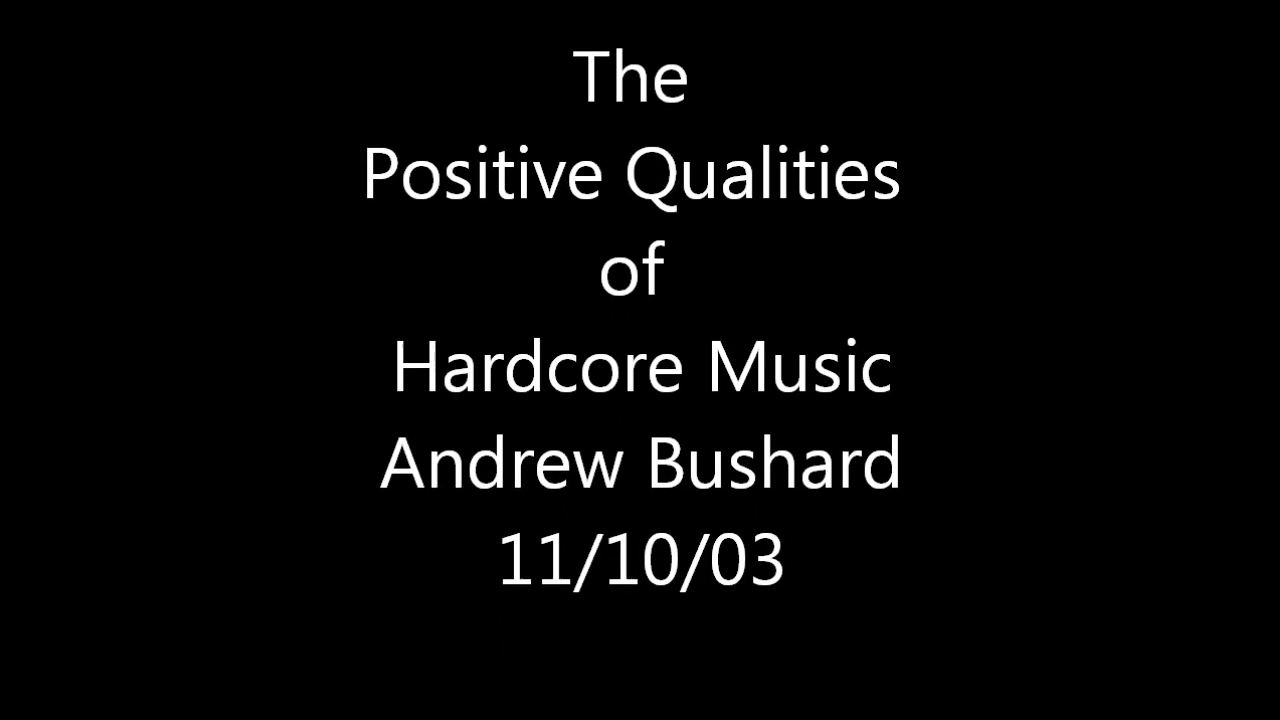
scroll("up", 3)
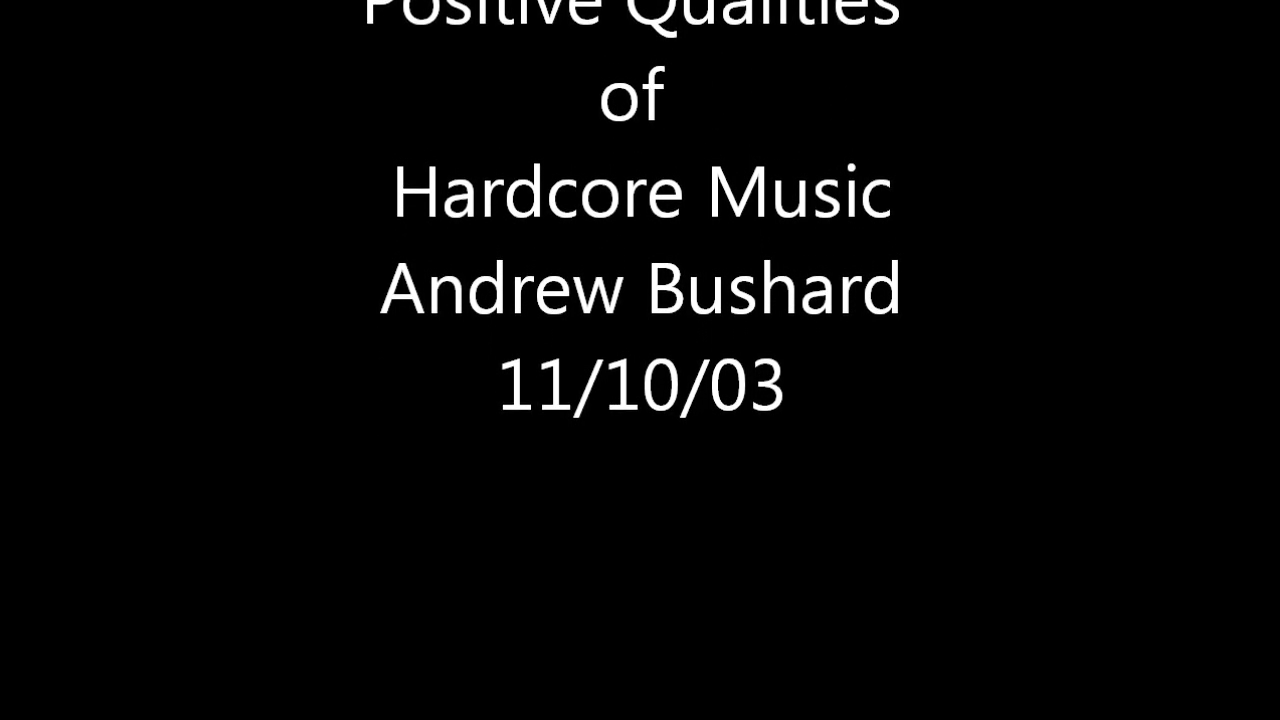